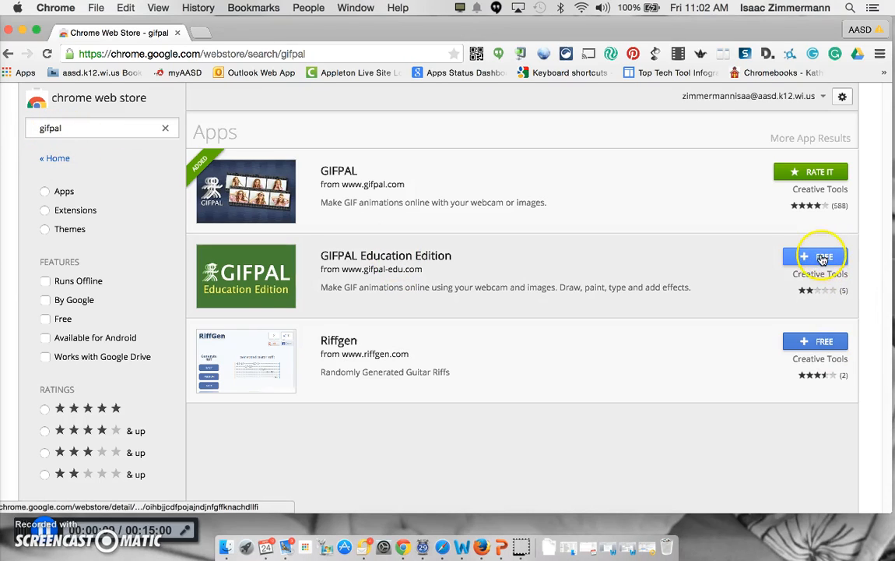
# Add GIFPAL Education Edition to Chrome from the Web Store and confirm.
pyautogui.click(815, 256)
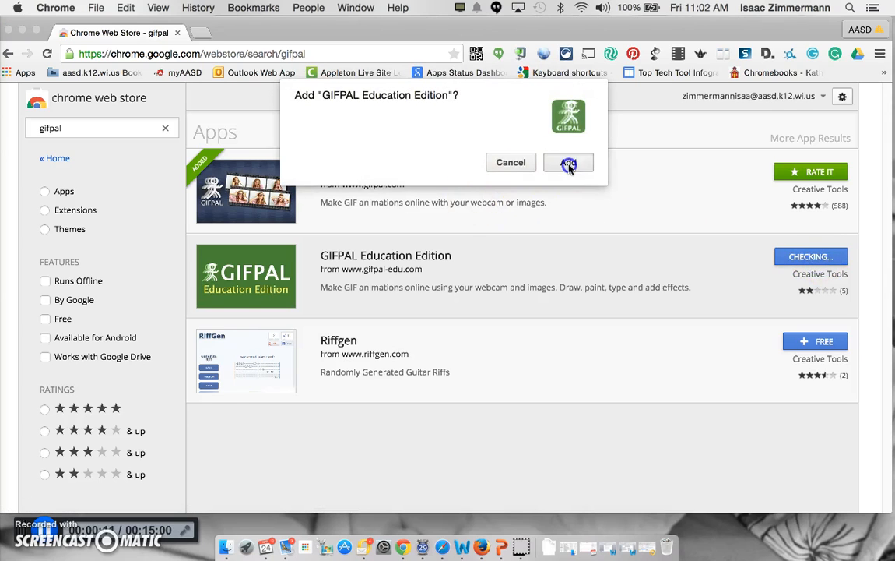
pyautogui.click(569, 162)
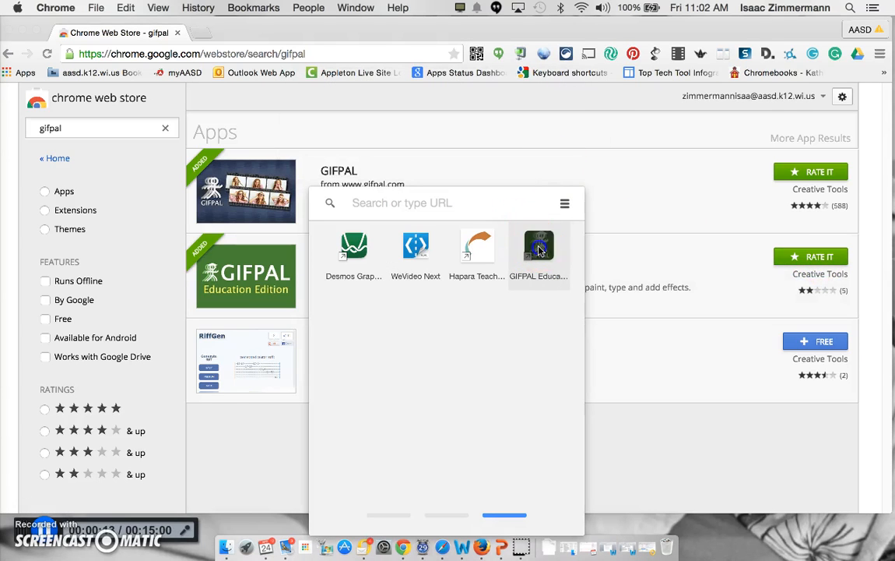
# Launch GIFPAL and start with the webcam, allowing camera access in the Flash dialog.
pyautogui.click(539, 245)
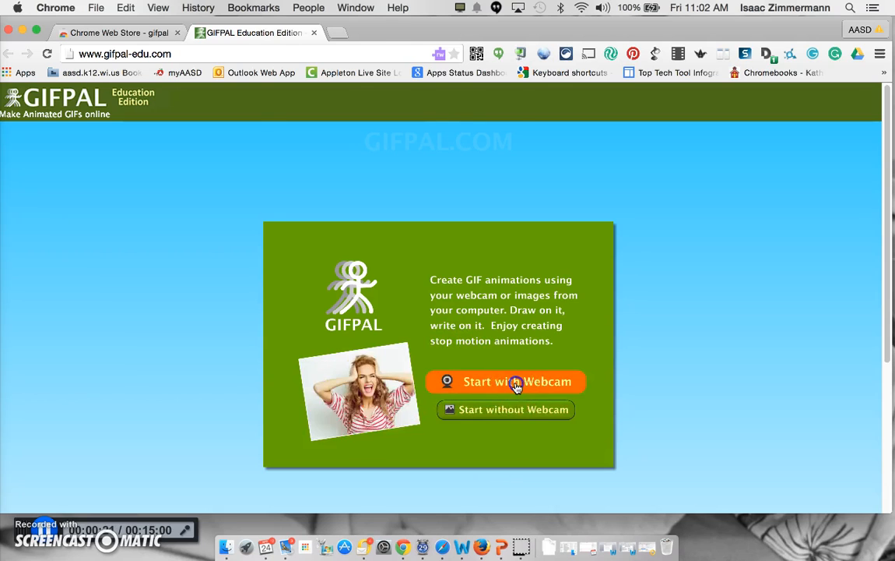
pyautogui.click(507, 382)
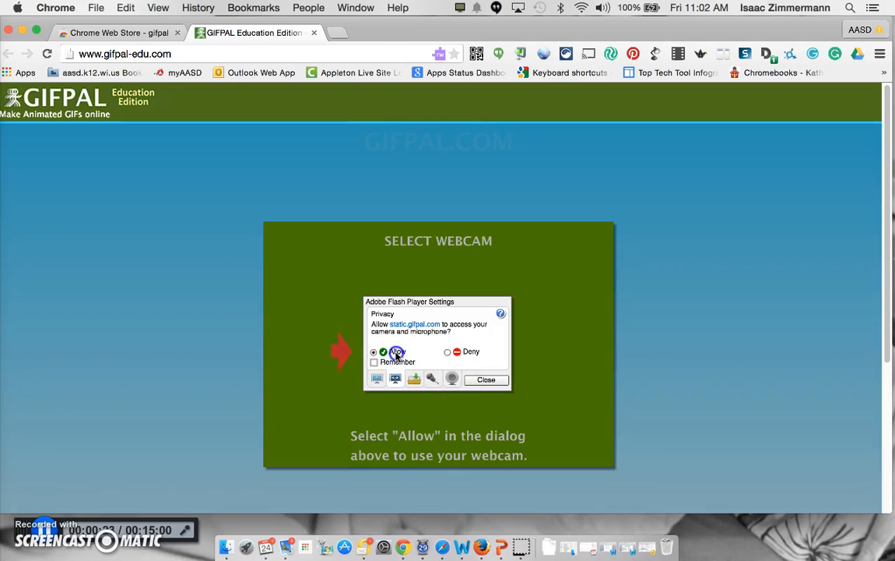
pyautogui.click(379, 352)
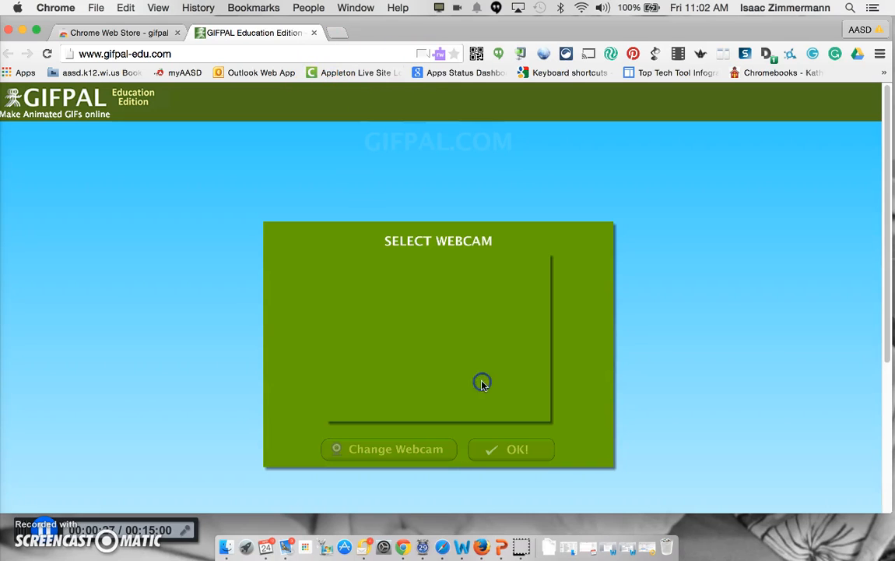
pyautogui.click(511, 449)
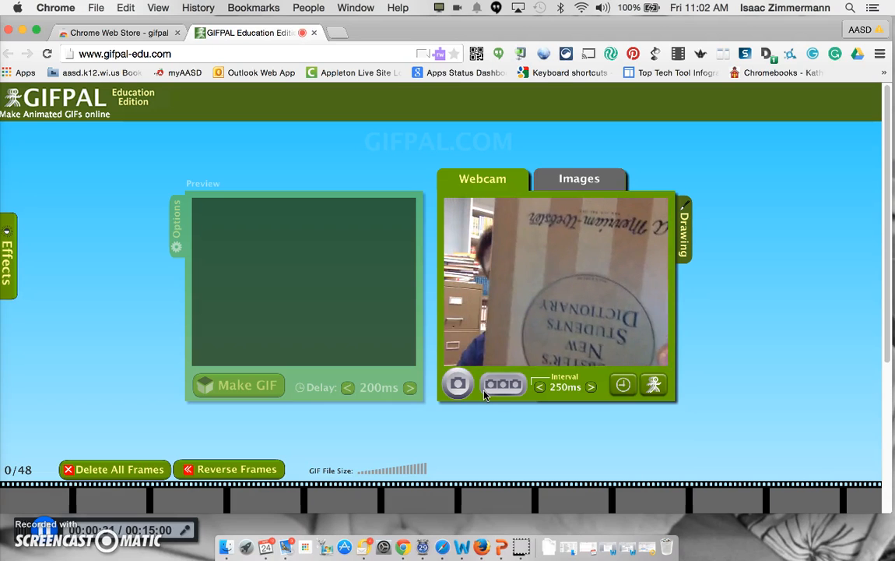
# Switch the frame source to the Images tab for pictures from the computer.
pyautogui.click(458, 383)
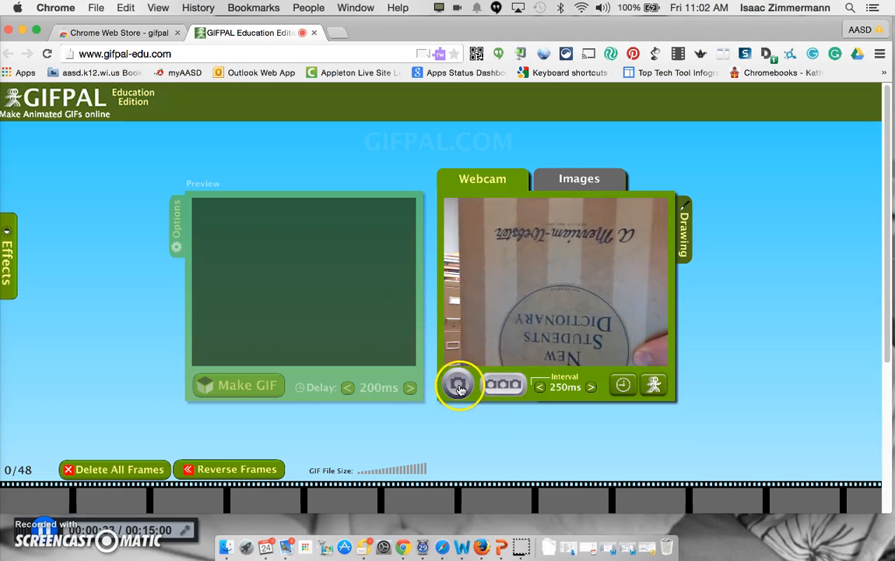
pyautogui.click(458, 384)
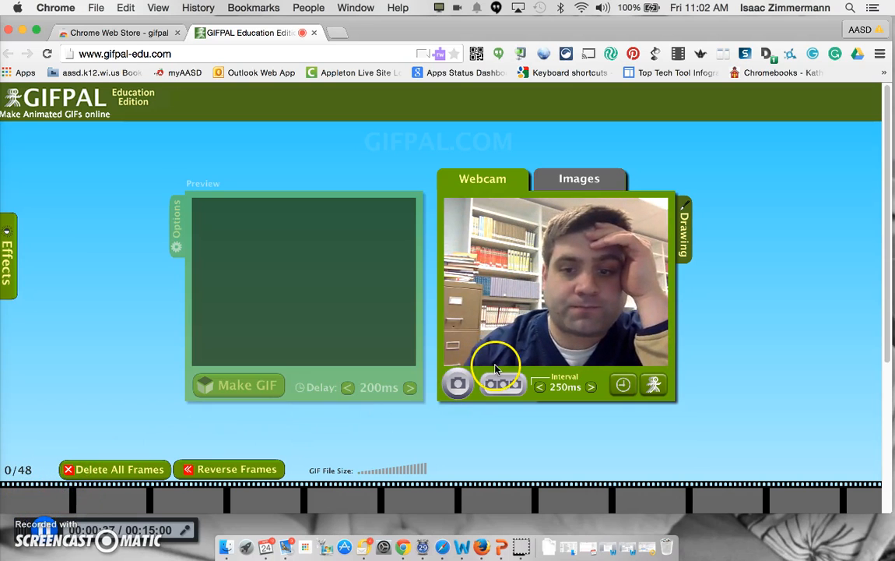
pyautogui.click(580, 178)
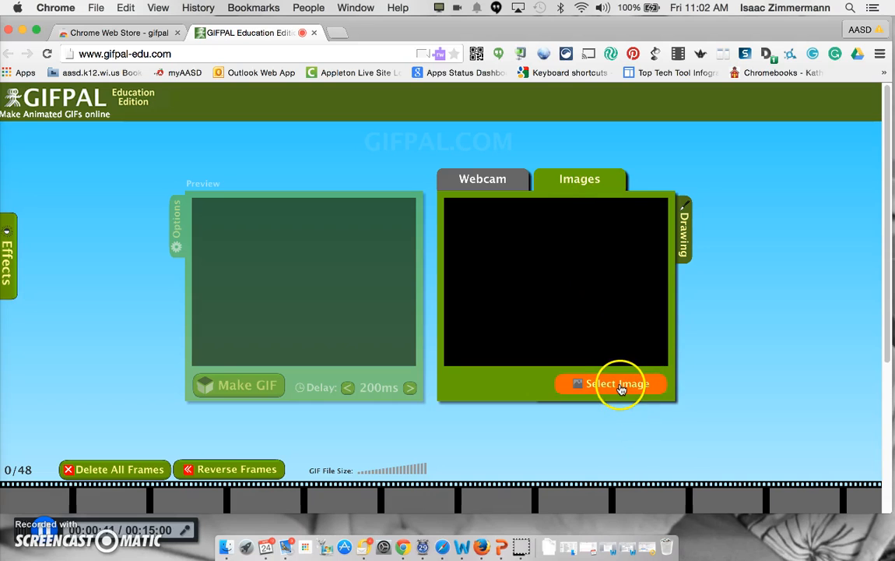
# Import the clay cake photos from the Desktop into the image library.
pyautogui.click(611, 383)
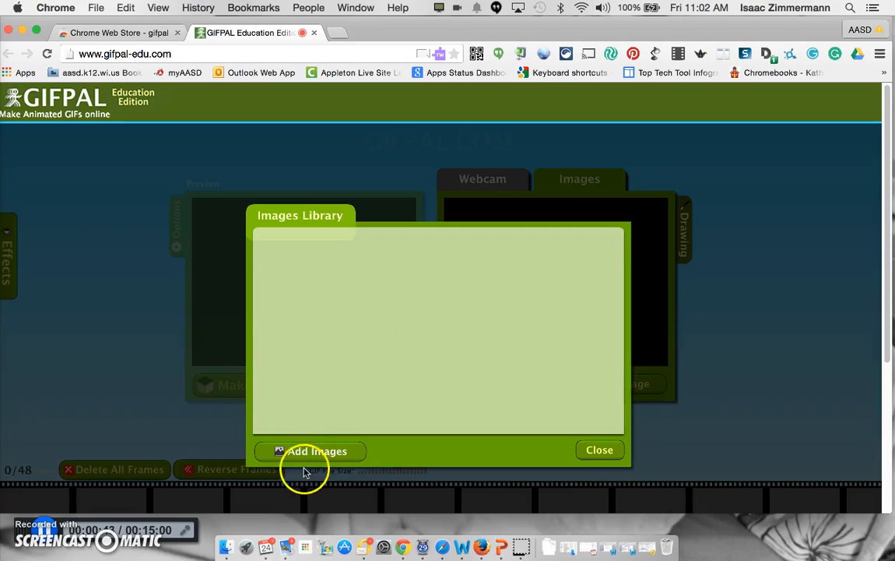
pyautogui.click(311, 452)
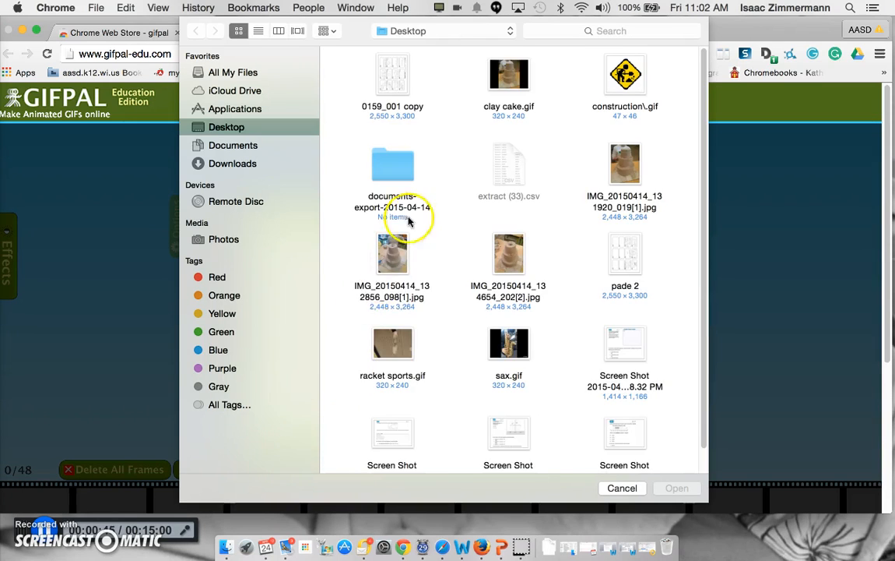
pyautogui.click(624, 164)
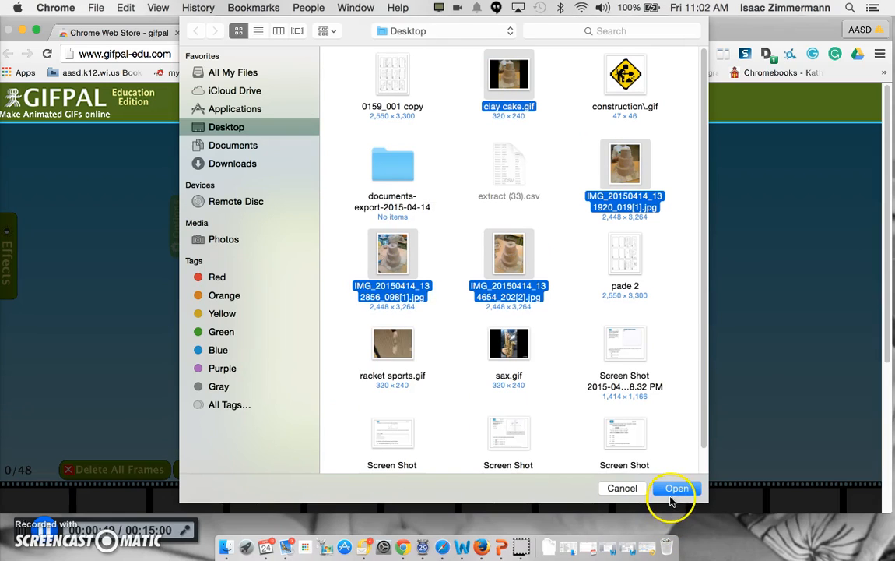
pyautogui.click(677, 488)
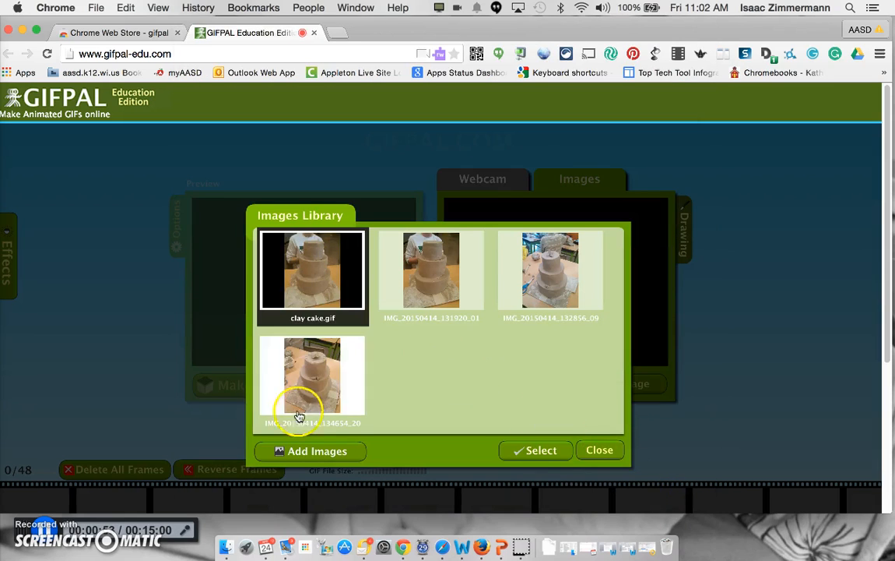
# Load clay cake.gif as the current source image.
pyautogui.click(309, 451)
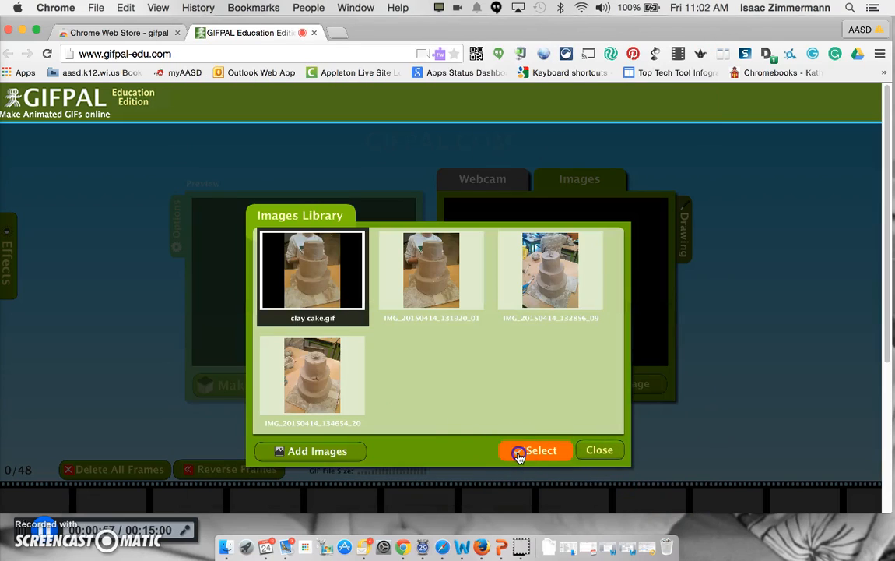
pyautogui.click(536, 450)
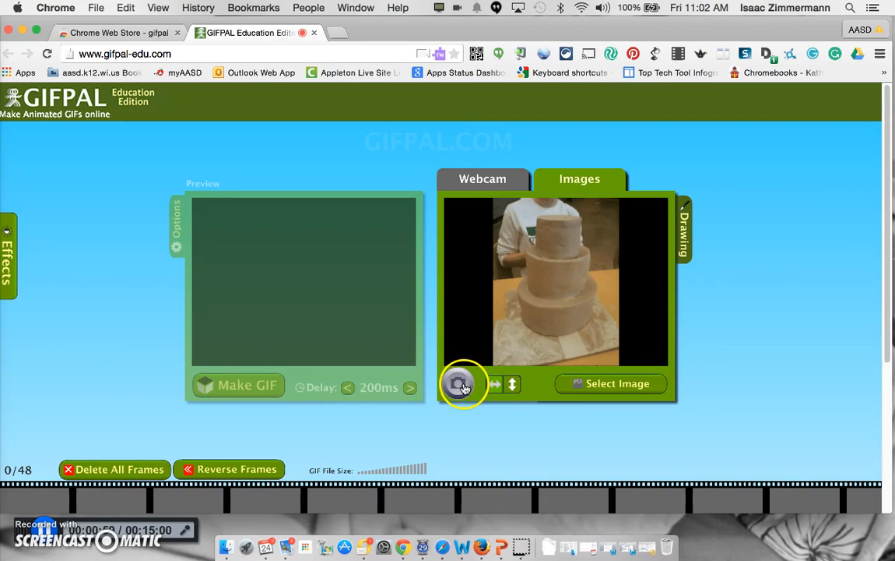
# Capture the clay cake photo as frame 1 of 48 from the Drawing tab.
pyautogui.click(683, 227)
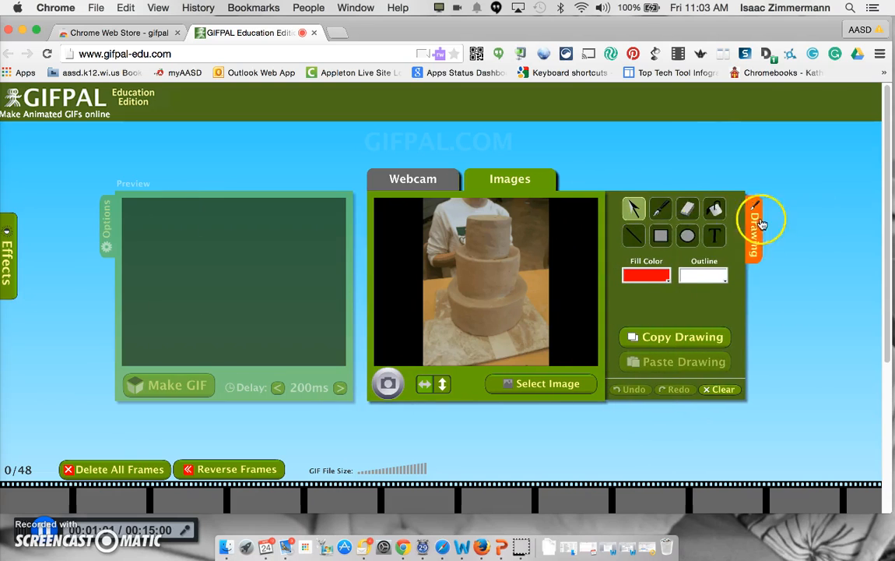
pyautogui.click(687, 235)
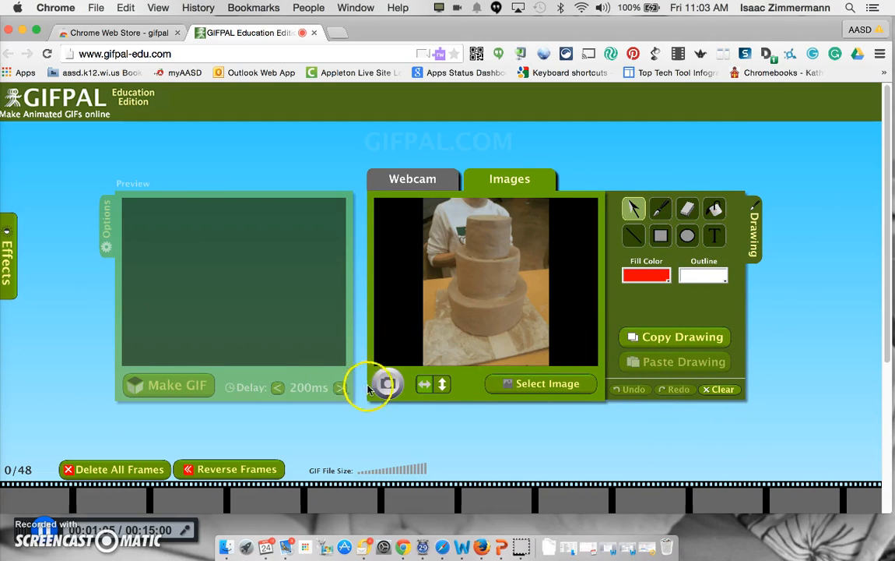
pyautogui.click(387, 384)
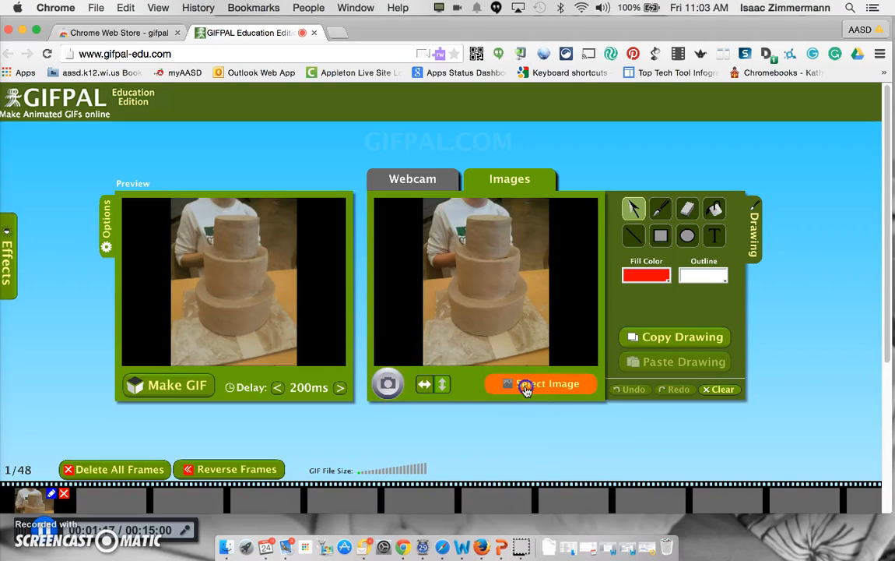
# Load and capture the next two cake photos as frames 2 and 3.
pyautogui.click(541, 384)
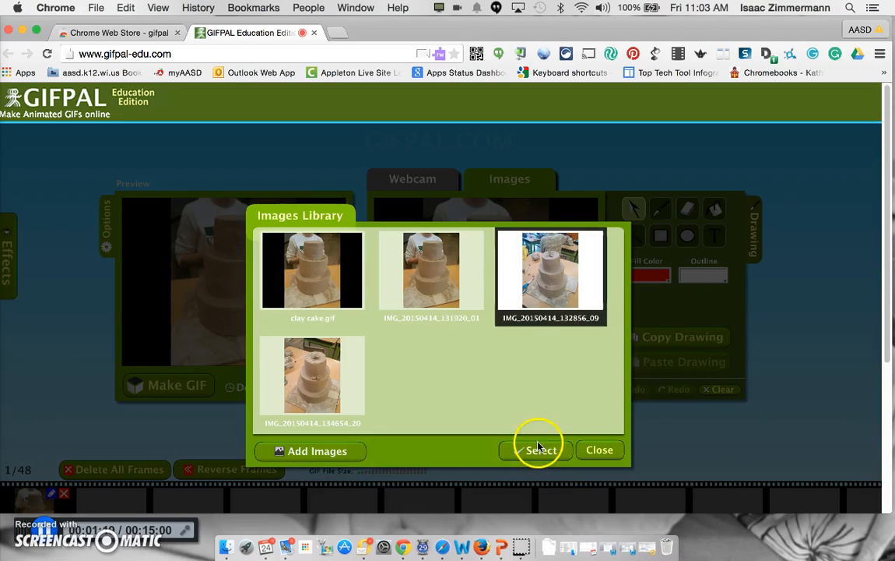
pyautogui.click(536, 449)
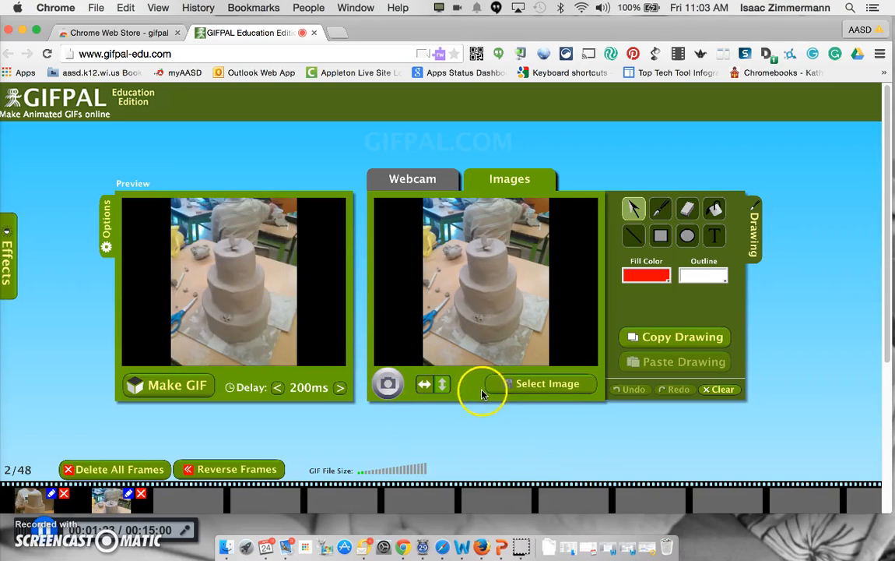
pyautogui.click(541, 383)
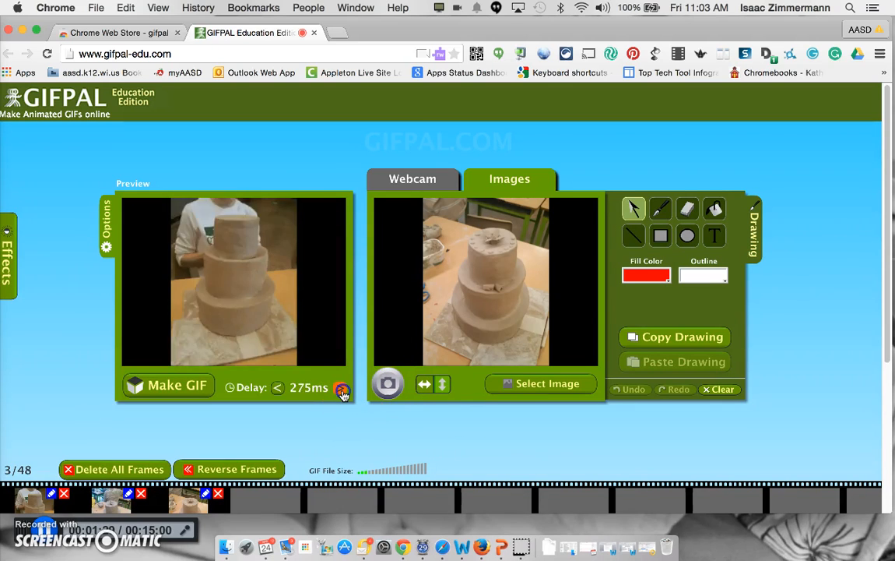
# Raise the frame delay to 475 ms and uncheck Show GIFPAL Watermark in Options.
pyautogui.click(342, 389)
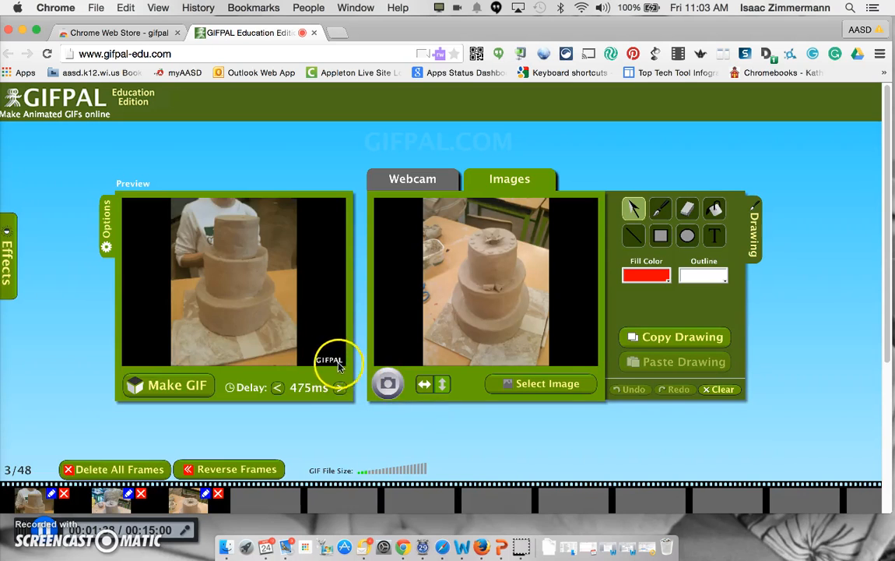
pyautogui.click(167, 384)
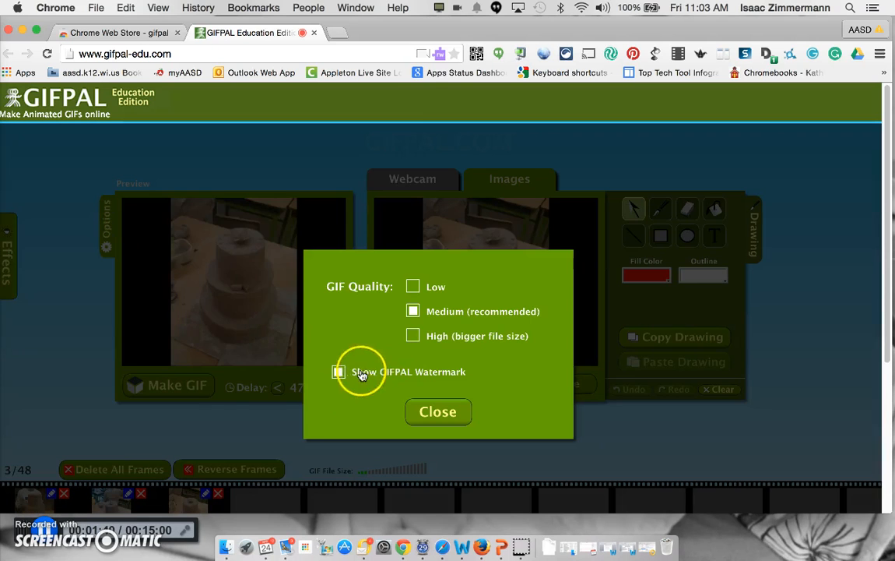
pyautogui.click(438, 412)
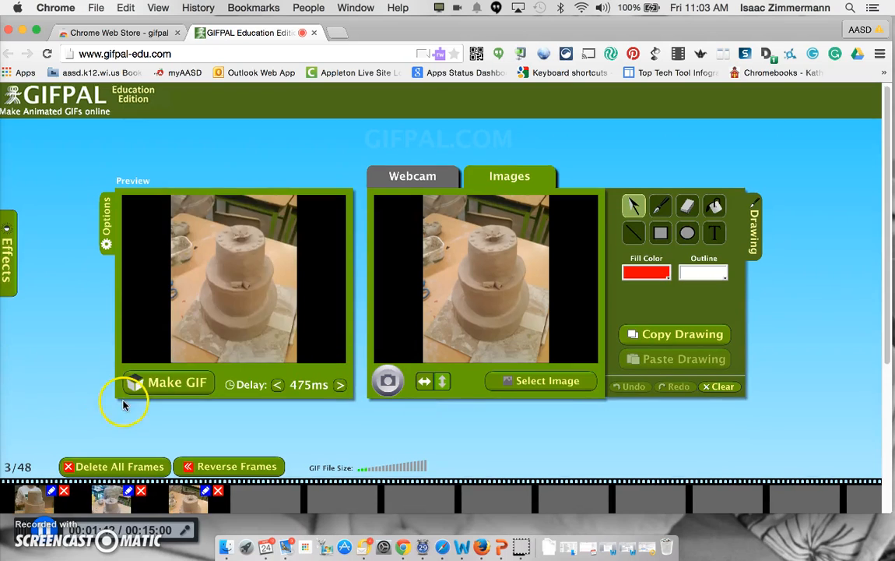
# Make the three-frame GIF (92.86 KB) and download it to the Desktop.
pyautogui.click(167, 382)
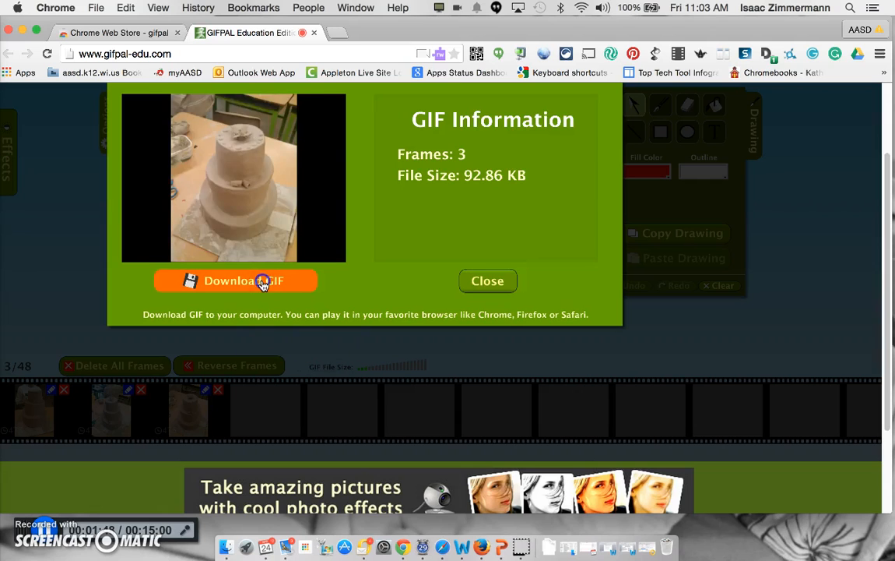
pyautogui.click(236, 280)
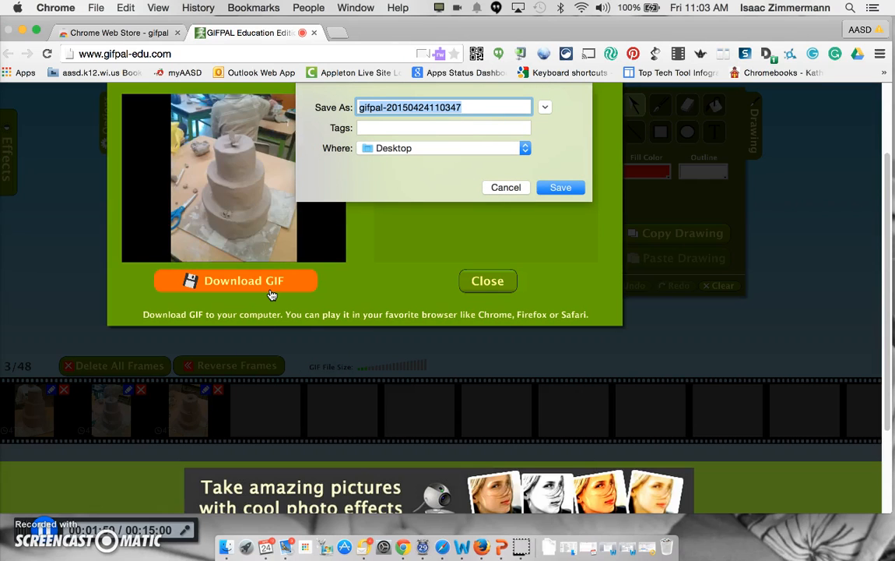